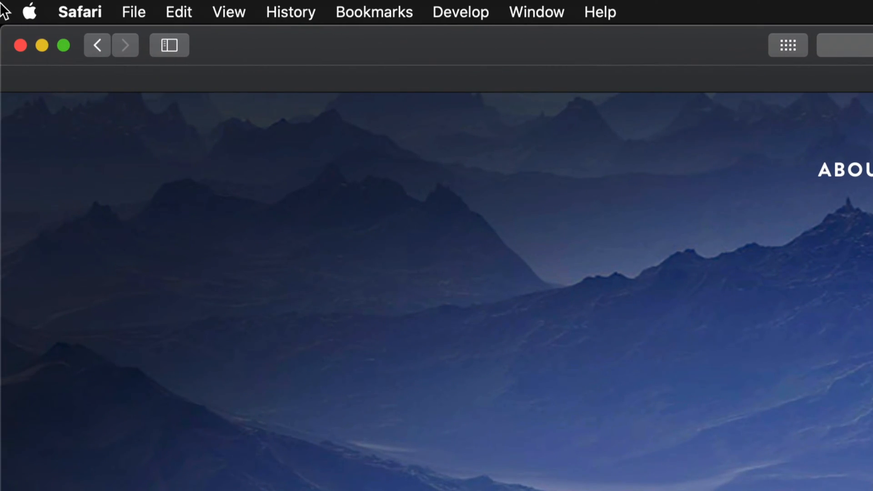
# Step: Show the Apple menu, where App Store lists 5 updates waiting
pyautogui.click(29, 12)
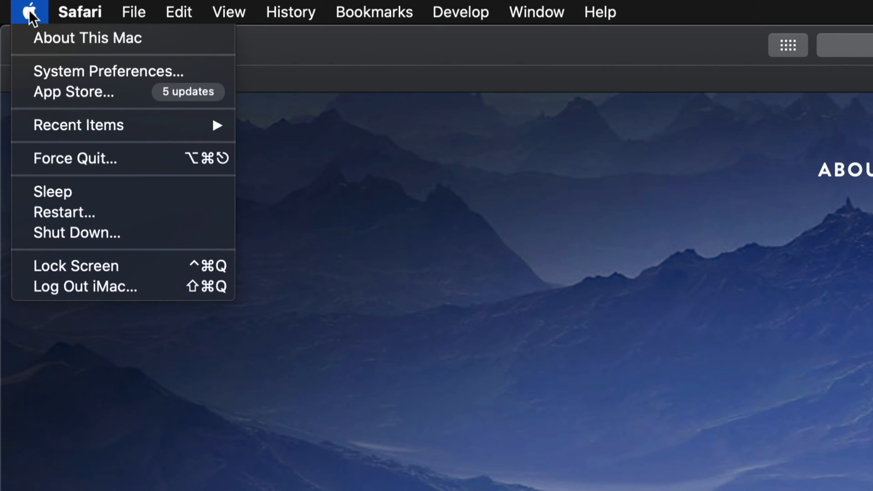
pyautogui.moveTo(73, 92)
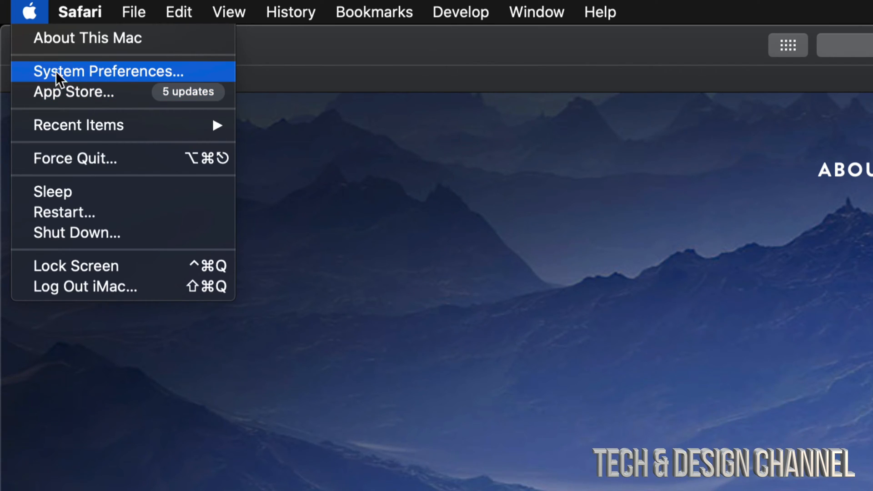
pyautogui.moveTo(87, 92)
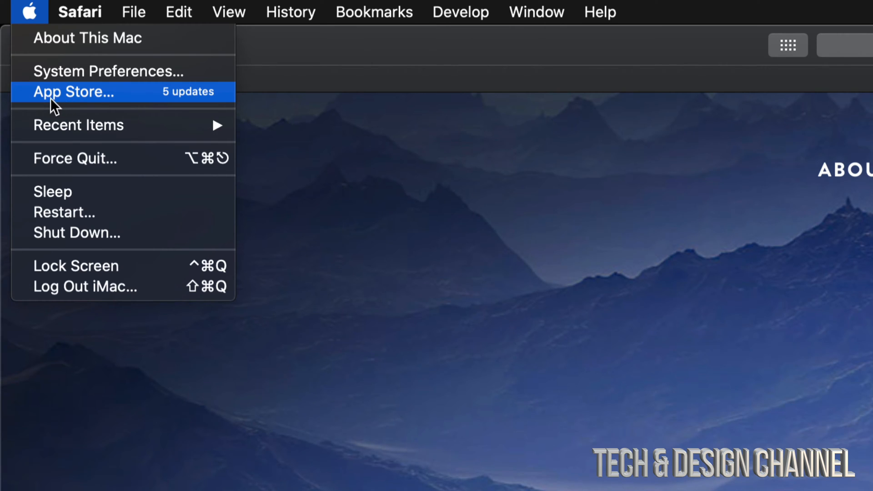
pyautogui.moveTo(100, 103)
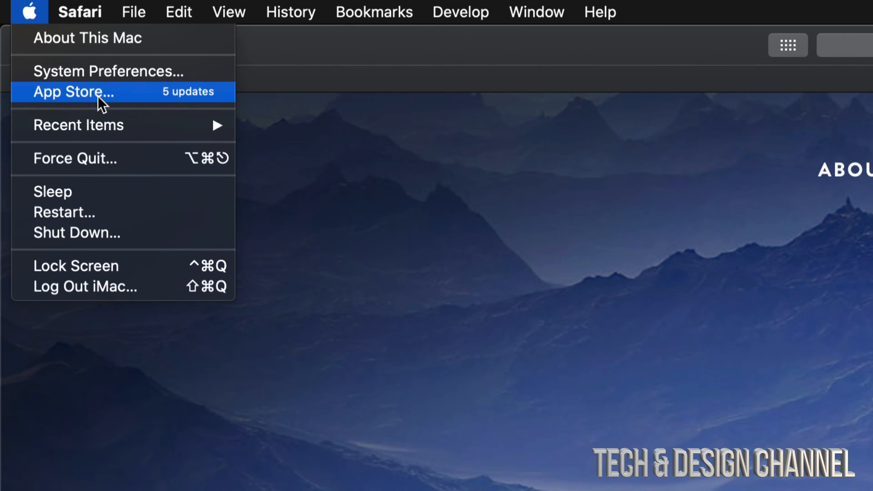
# Step: Launch the App Store onto its Updates page listing the five Microsoft Office updates
pyautogui.click(73, 92)
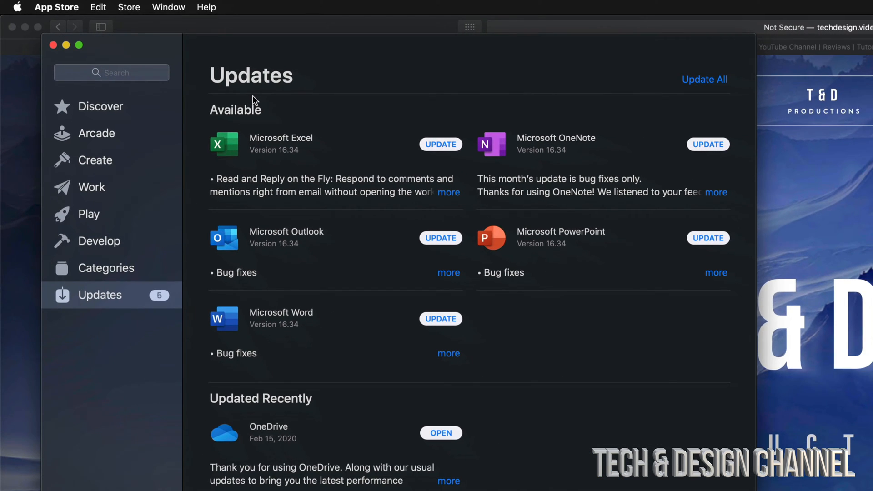
pyautogui.moveTo(285, 453)
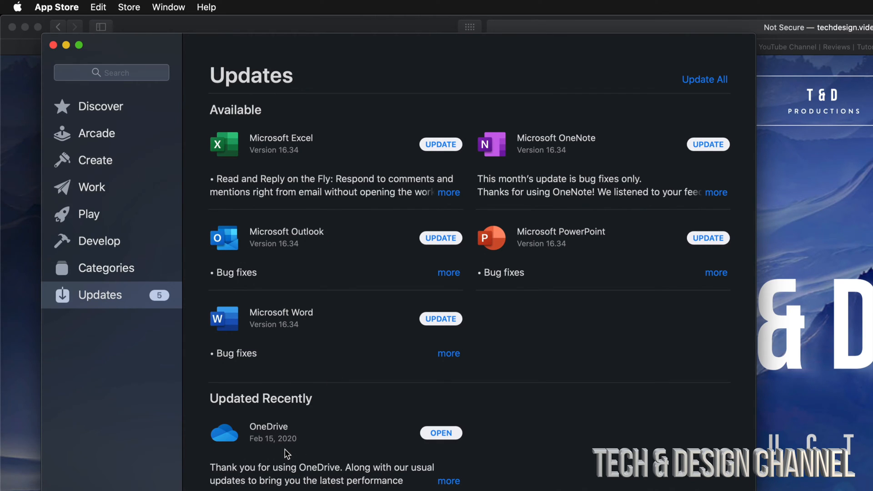
pyautogui.moveTo(675, 230)
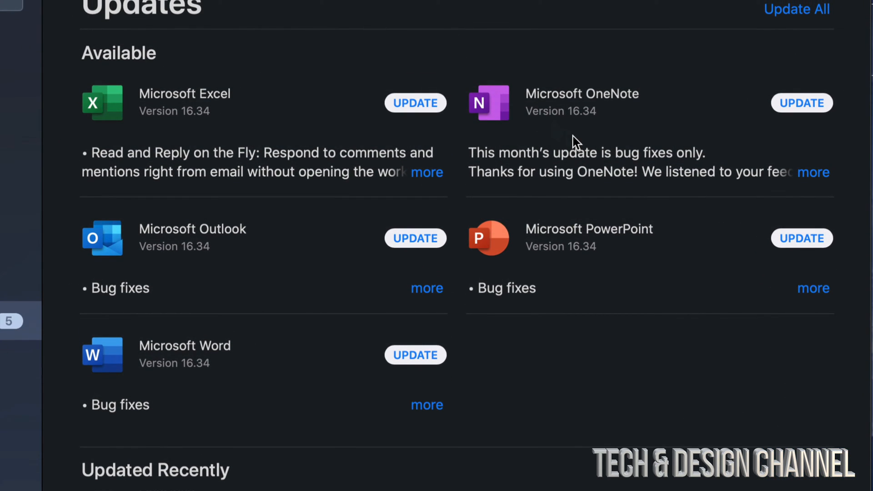
pyautogui.moveTo(254, 369)
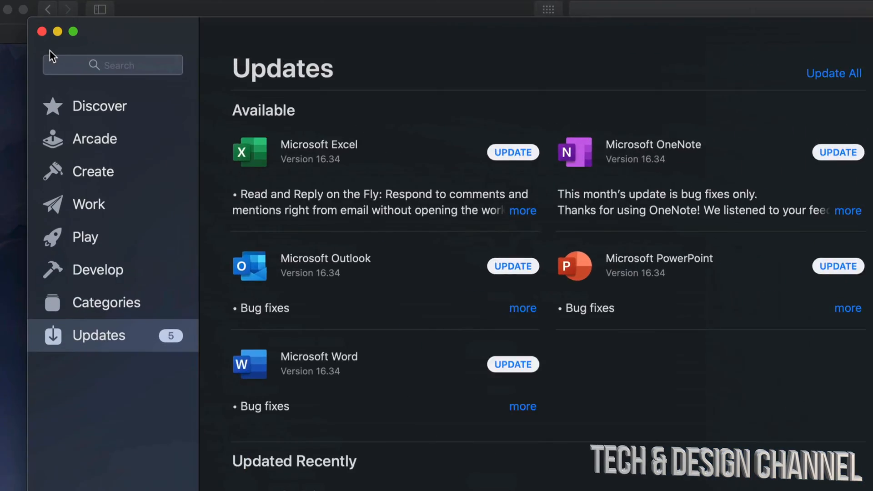
# Step: Search the store for 'microsoft word' and start the Microsoft Word 16.34 update
pyautogui.click(113, 65)
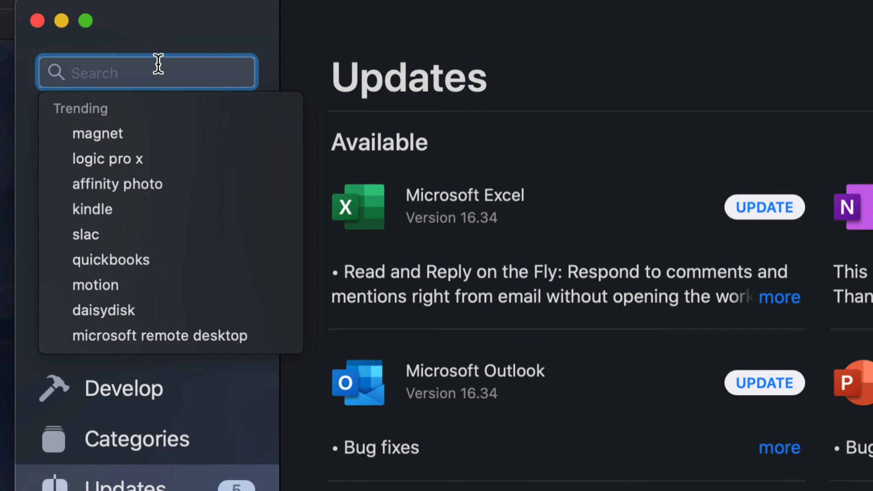
pyautogui.write('m')
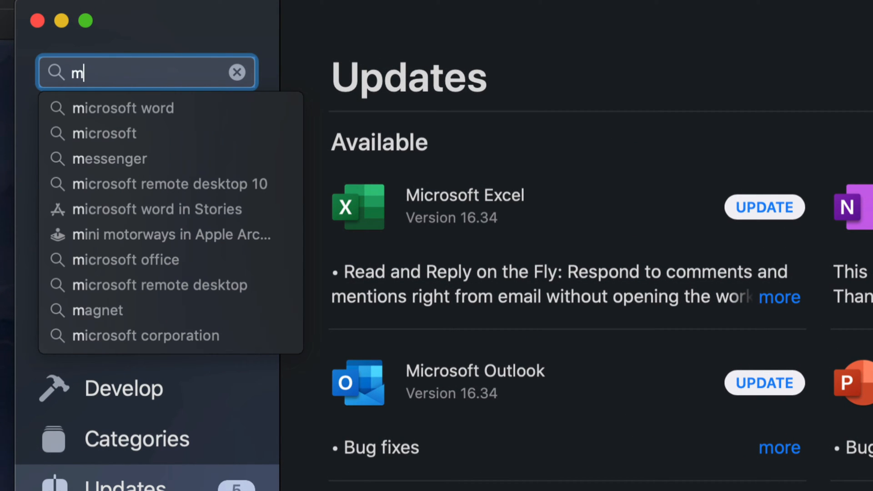
pyautogui.write('icro')
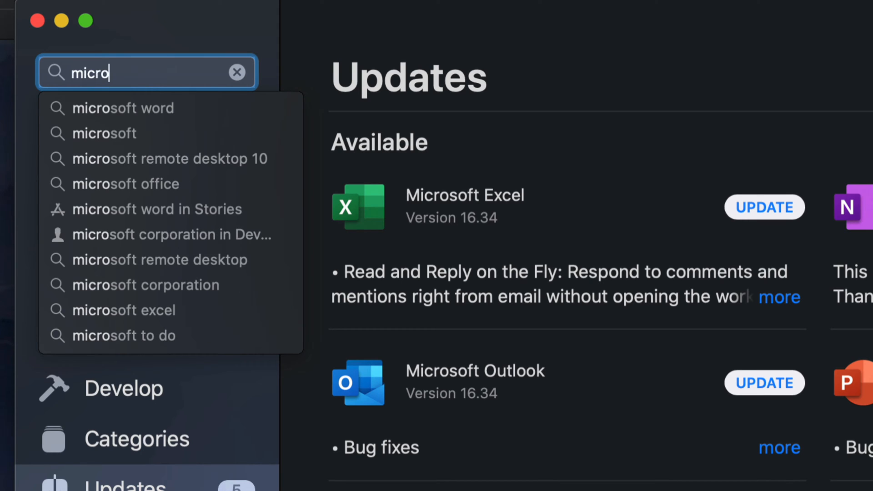
pyautogui.click(122, 109)
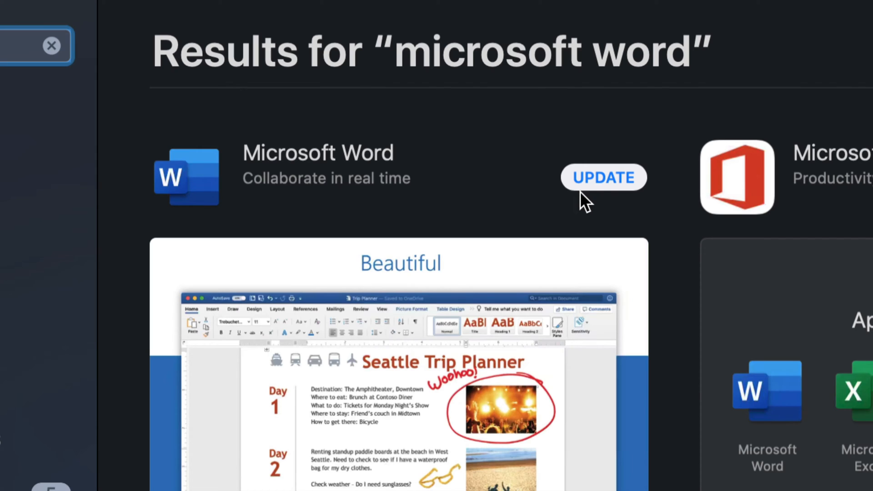
pyautogui.moveTo(600, 175)
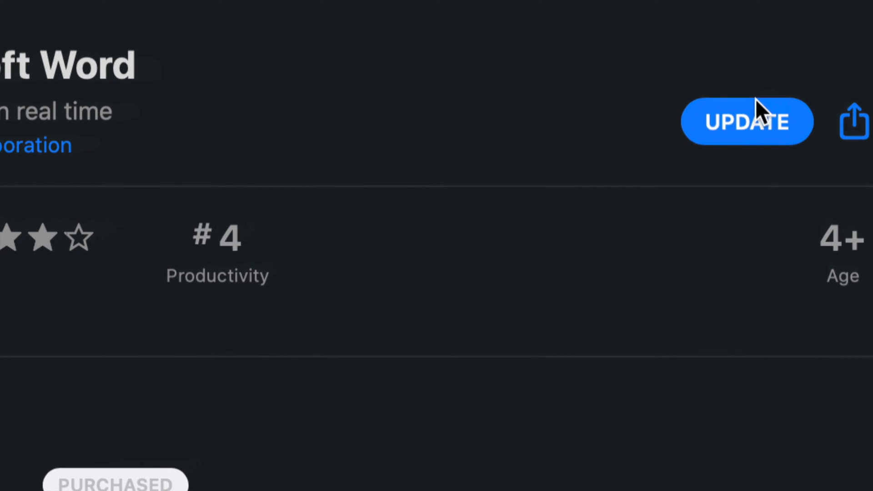
pyautogui.moveTo(737, 150)
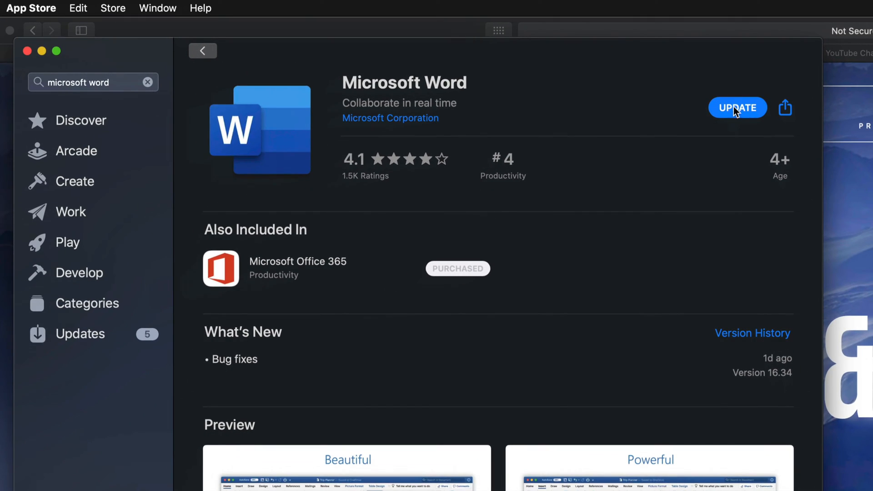
pyautogui.click(738, 108)
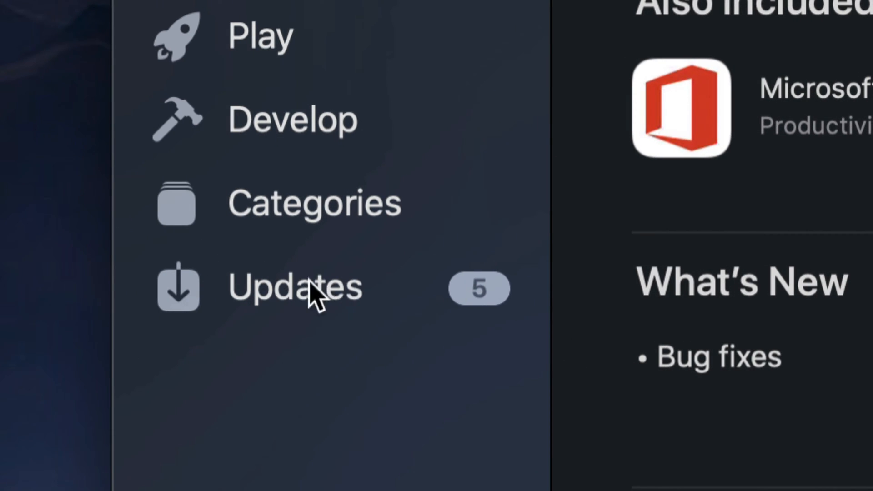
# Step: Go back to the Updates list showing Word downloading version 16.34 (1.1 GB)
pyautogui.click(294, 287)
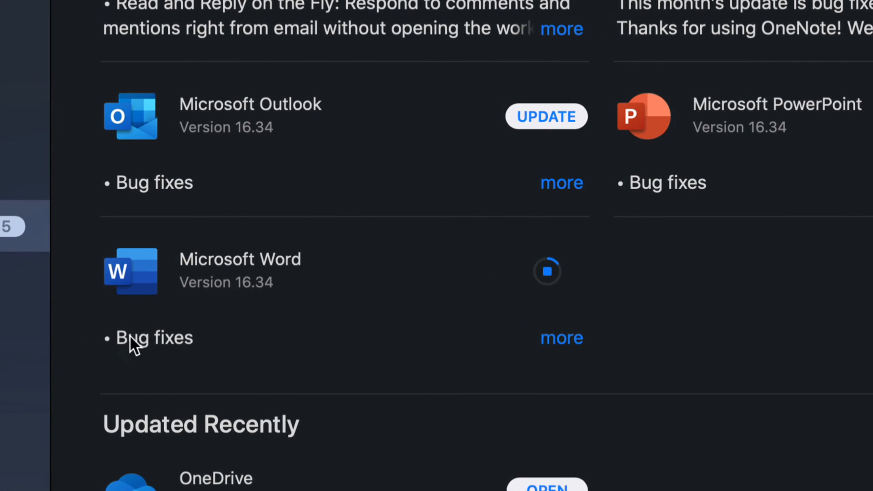
pyautogui.scroll(3)
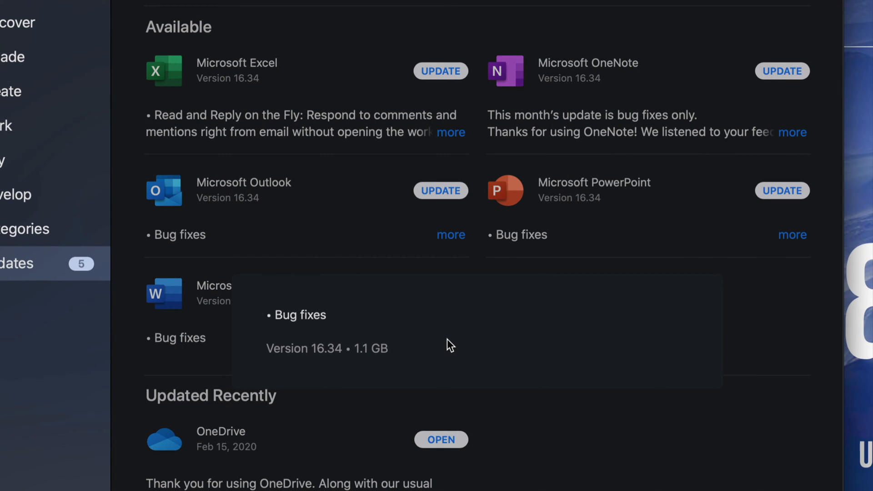
pyautogui.moveTo(361, 362)
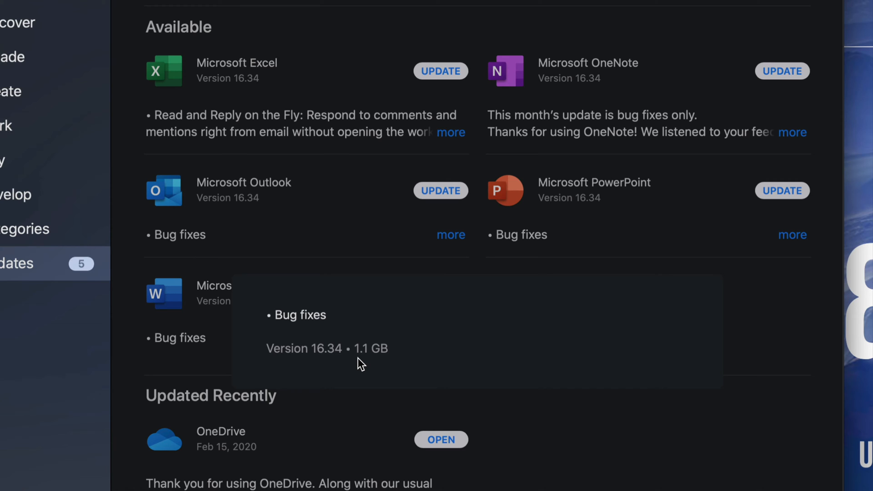
# Step: Start the Microsoft Excel and Microsoft OneNote updates alongside Word
pyautogui.click(441, 294)
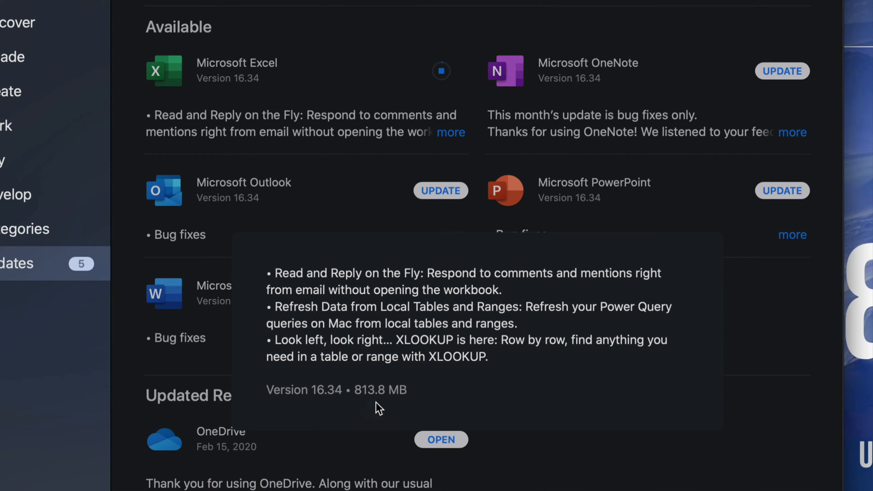
pyautogui.moveTo(410, 406)
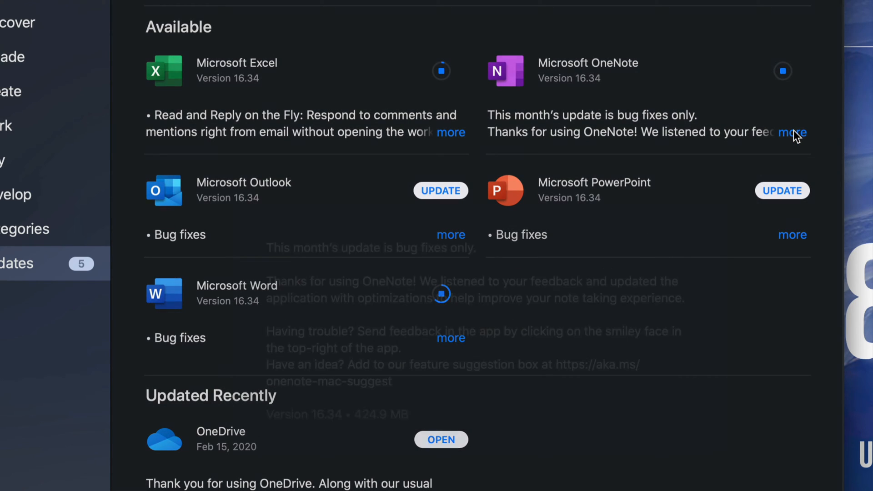
pyautogui.click(792, 133)
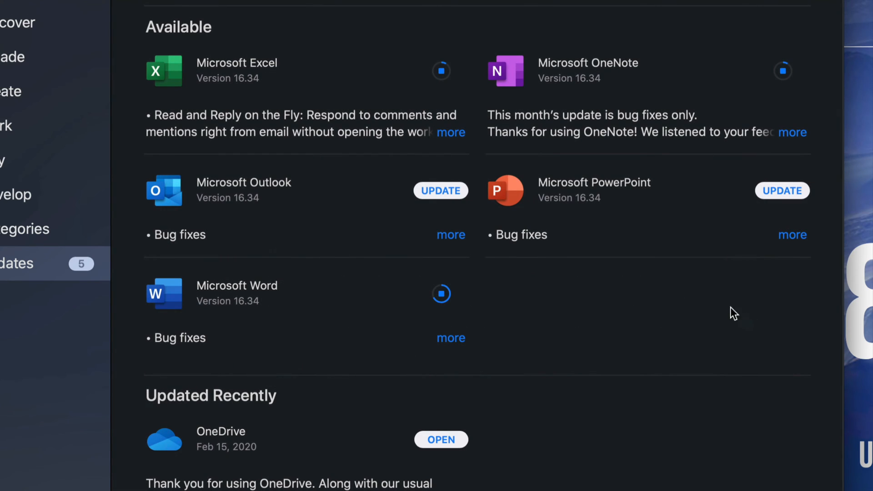
pyautogui.moveTo(434, 197)
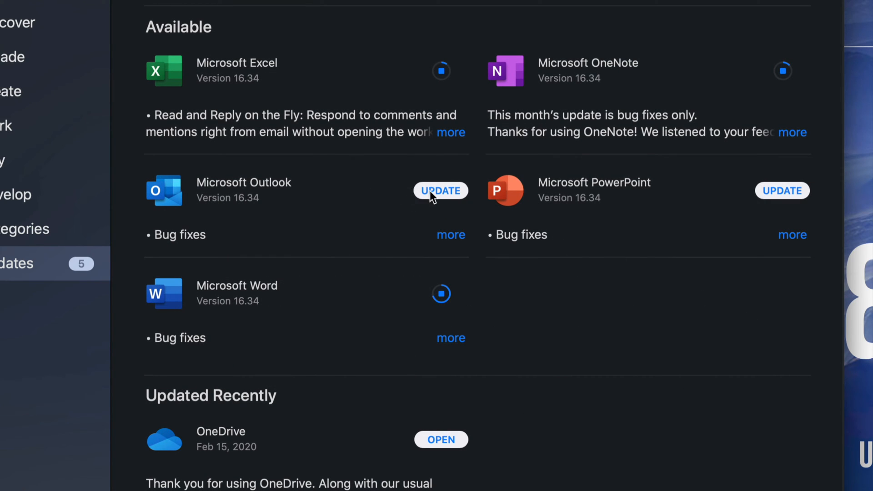
# Step: Start the Microsoft Outlook and PowerPoint updates so all five apps download
pyautogui.click(441, 190)
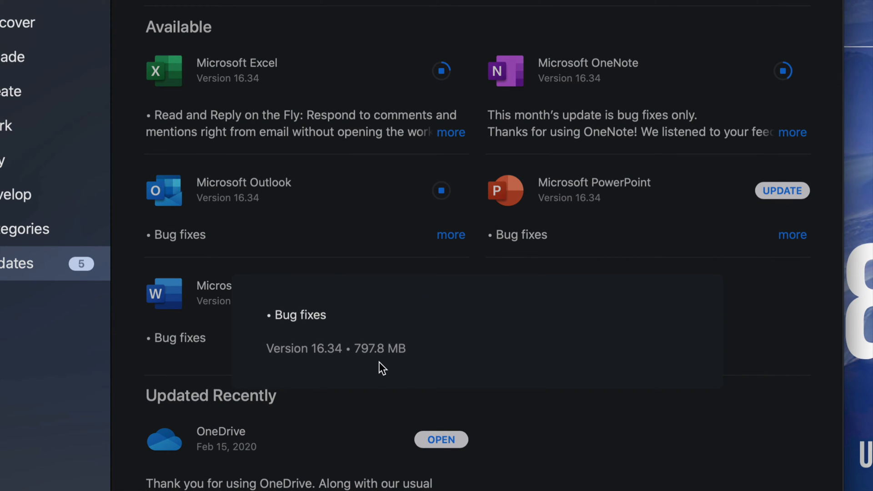
pyautogui.moveTo(360, 365)
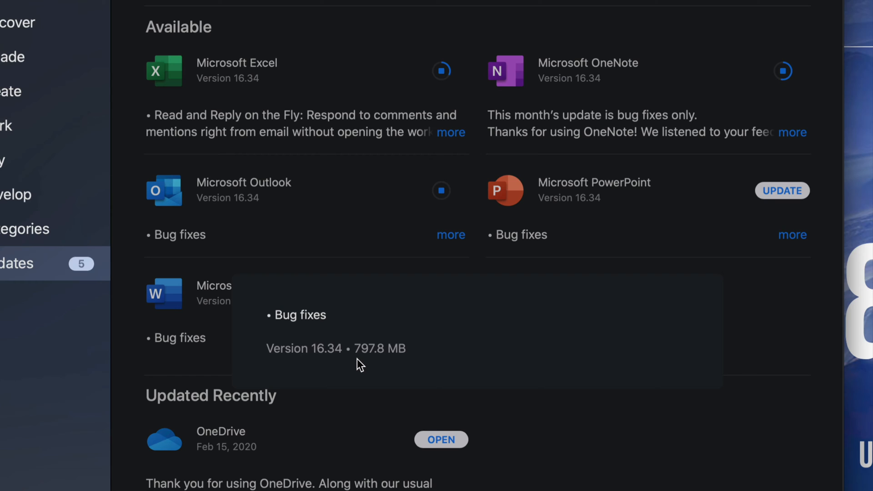
pyautogui.moveTo(786, 285)
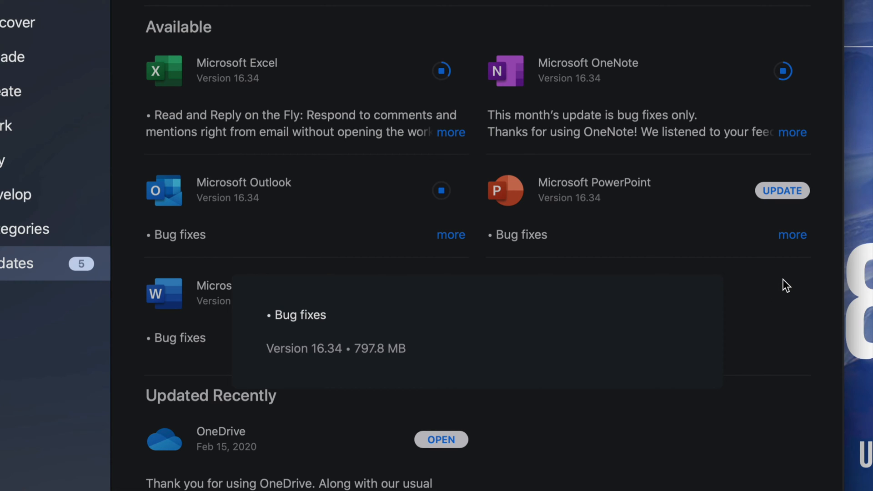
pyautogui.click(782, 190)
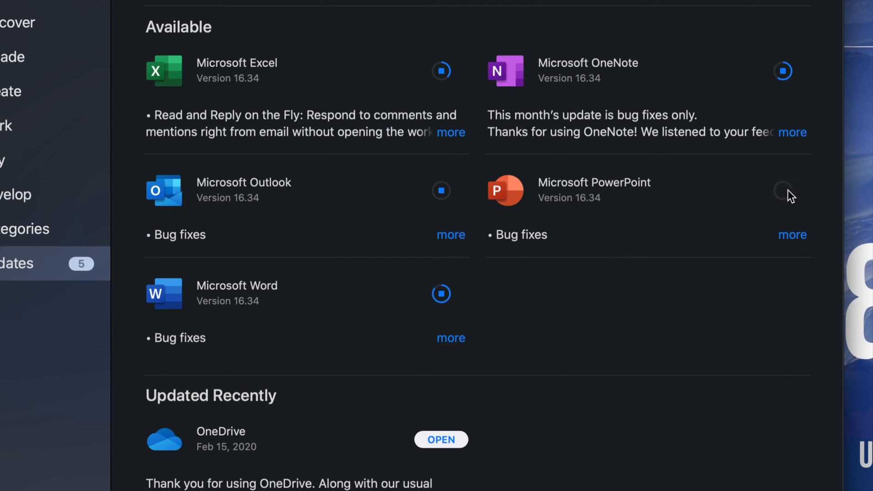
pyautogui.moveTo(807, 237)
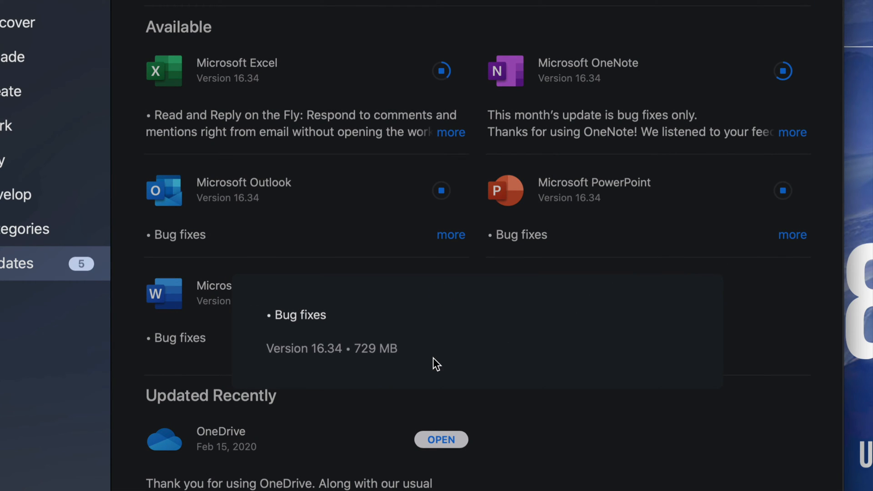
pyautogui.moveTo(574, 435)
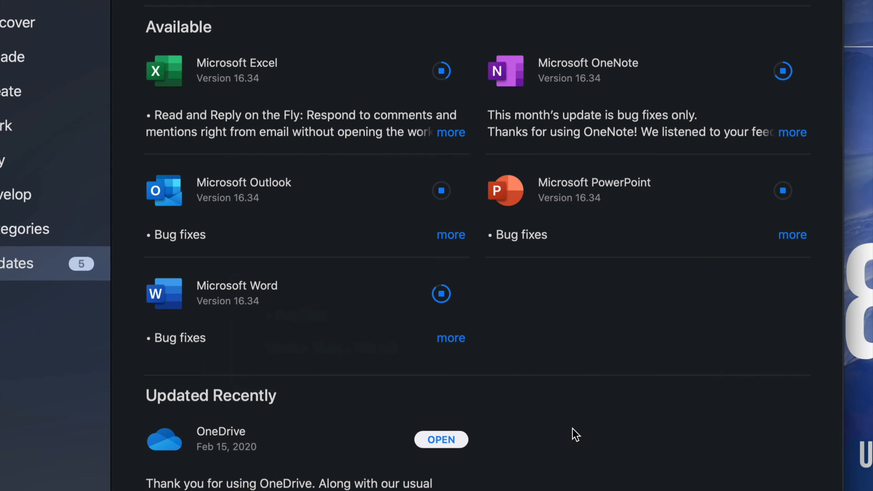